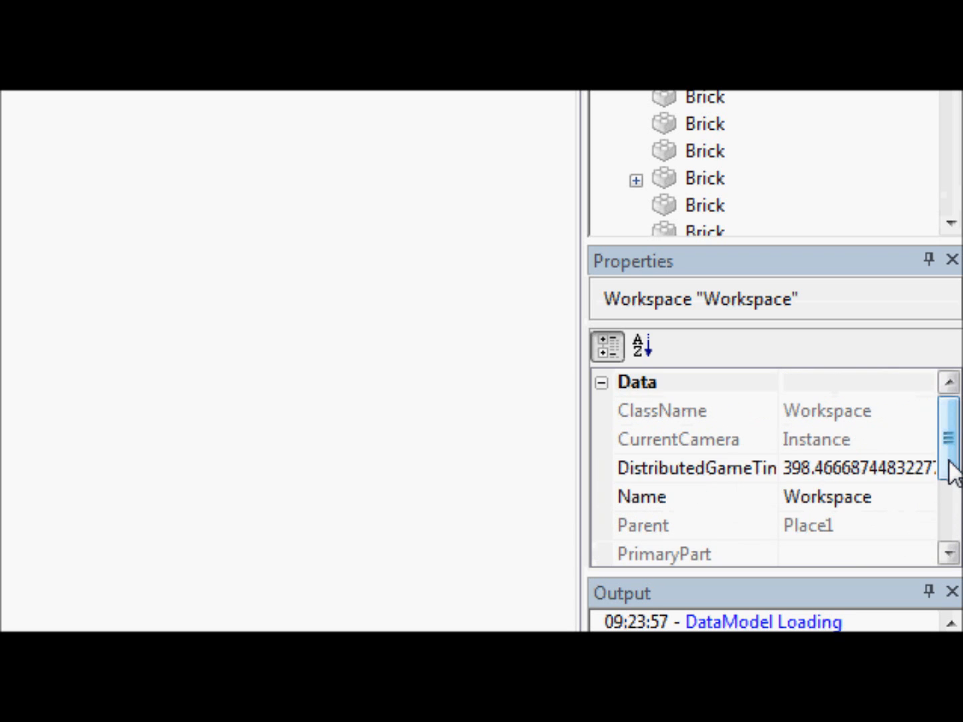
Inspect the Workspace's Parent value (Place1), then bring the Script into the editor.
scroll(down, 3)
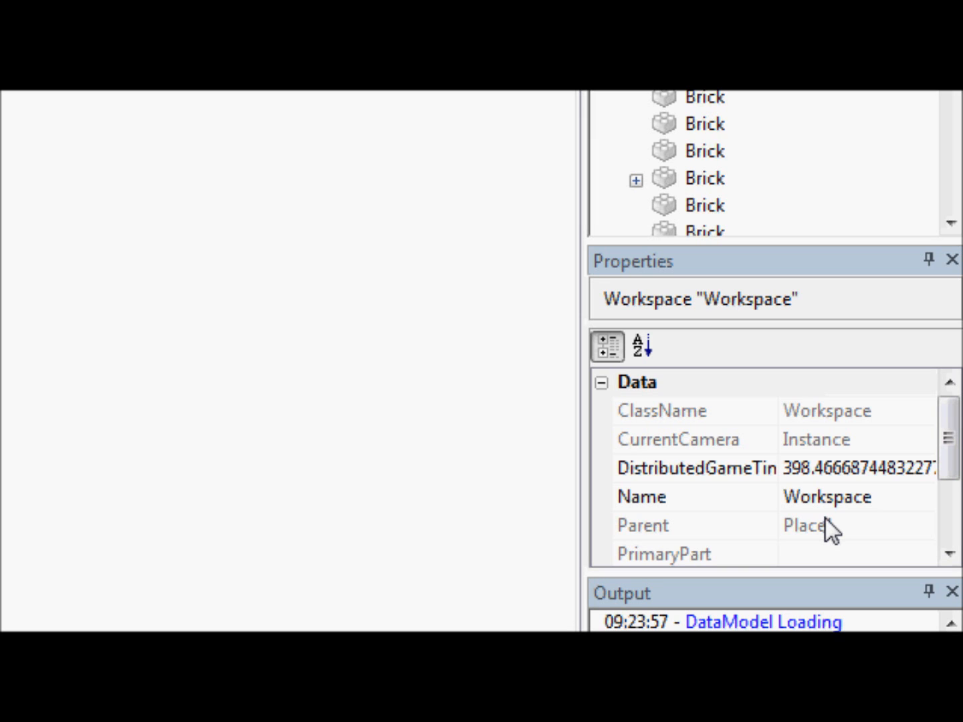
click(809, 524)
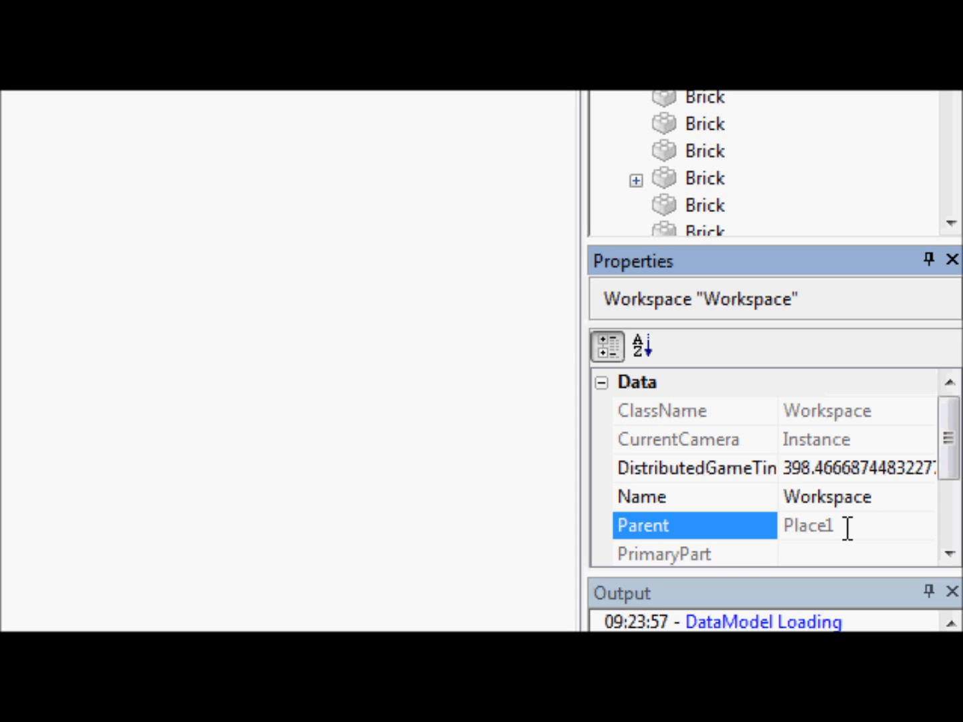
click(809, 526)
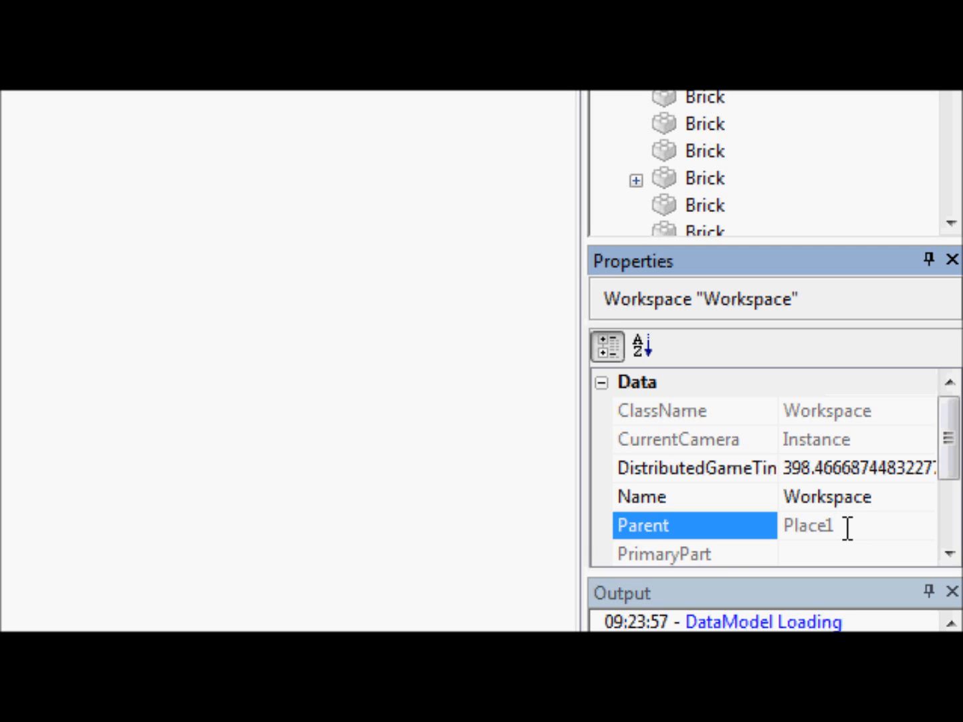
click(836, 526)
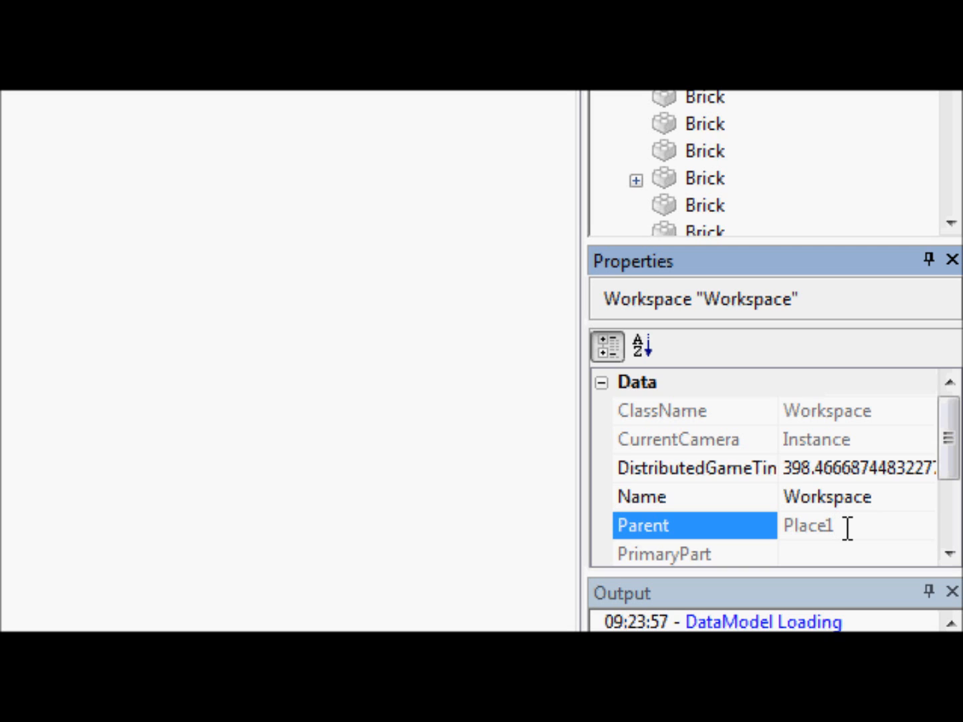
double_click(808, 525)
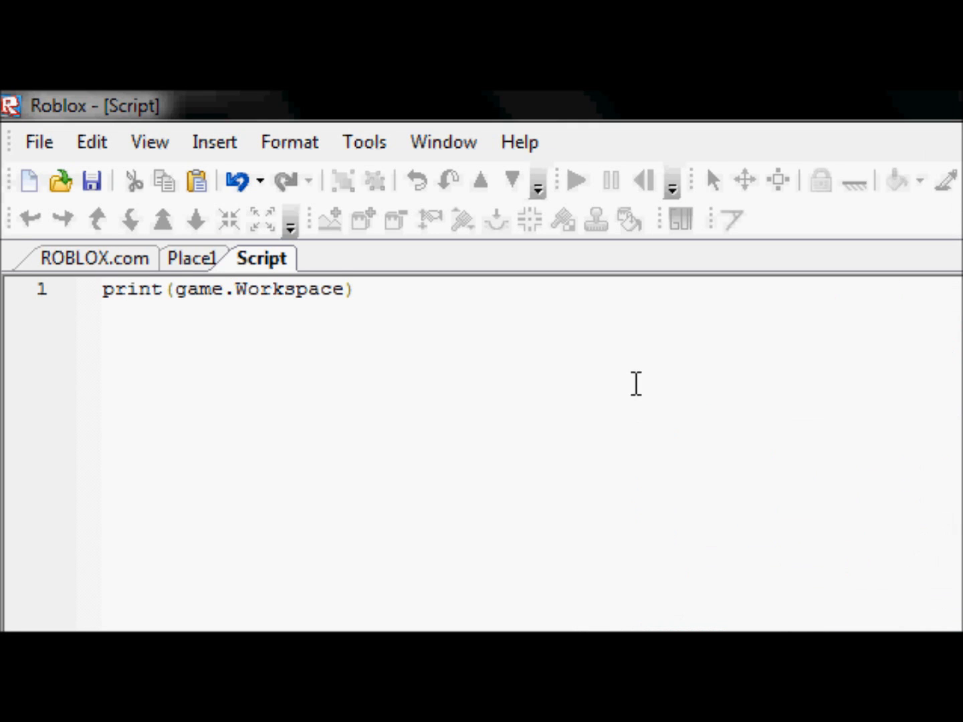
Extend the print line to game.Workspace.Parent.
click(342, 289)
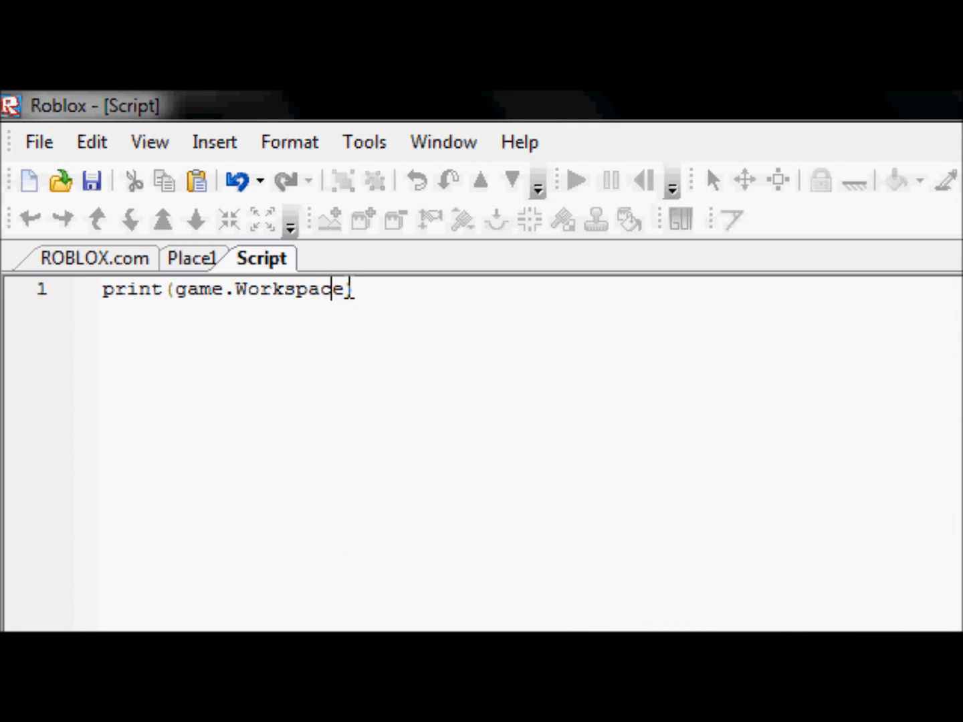
text(.{a)
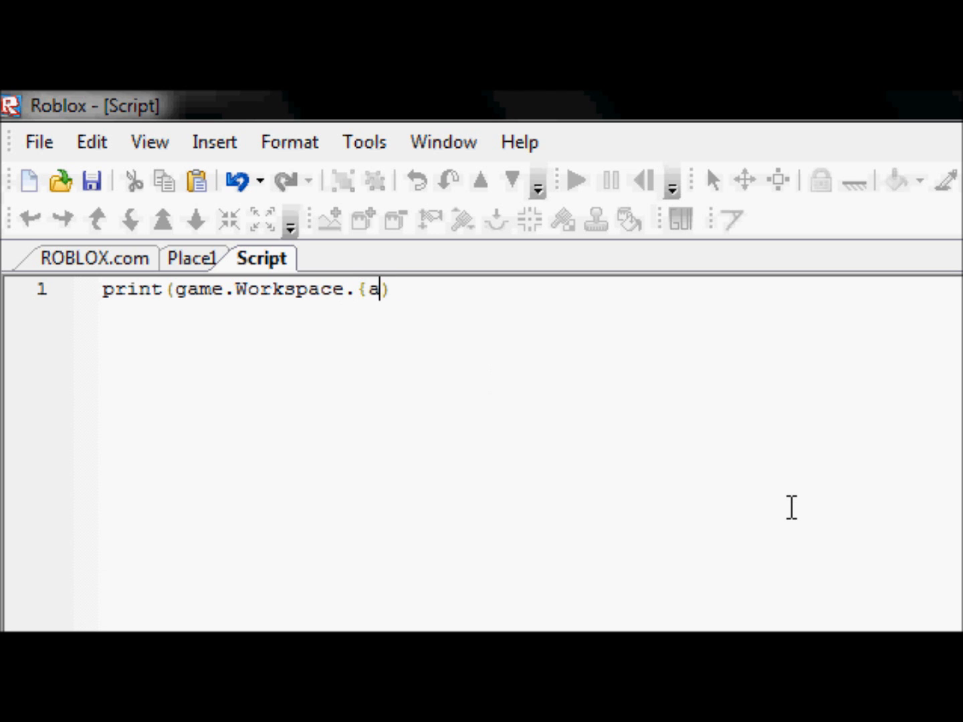
text(Parent)
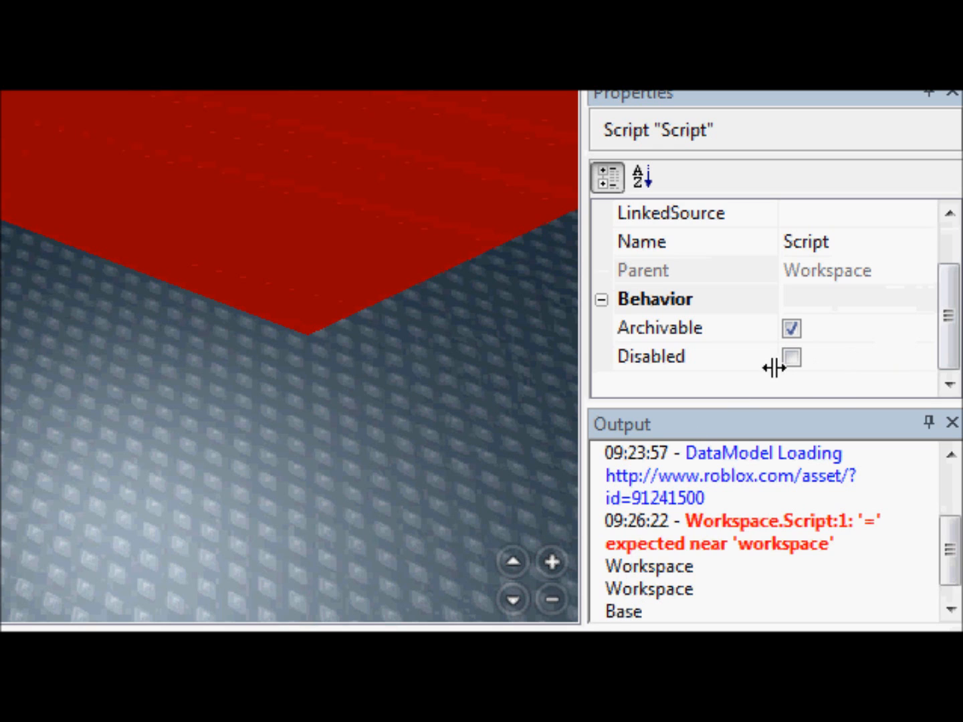
Toggle the Script's Disabled checkbox to re-run it, then select the Base part.
click(669, 356)
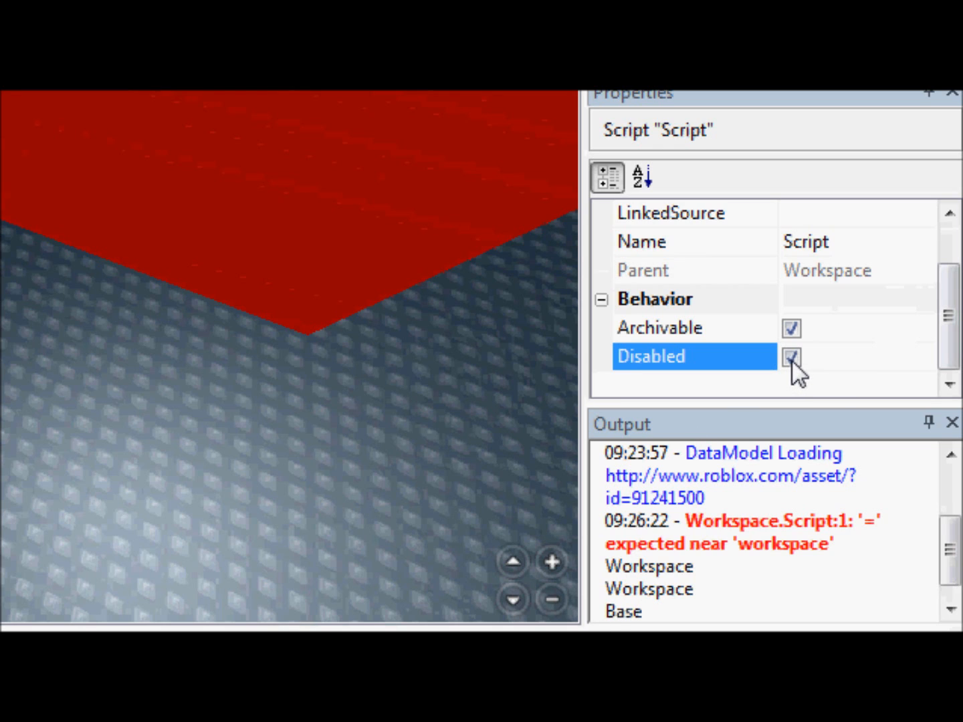
click(792, 356)
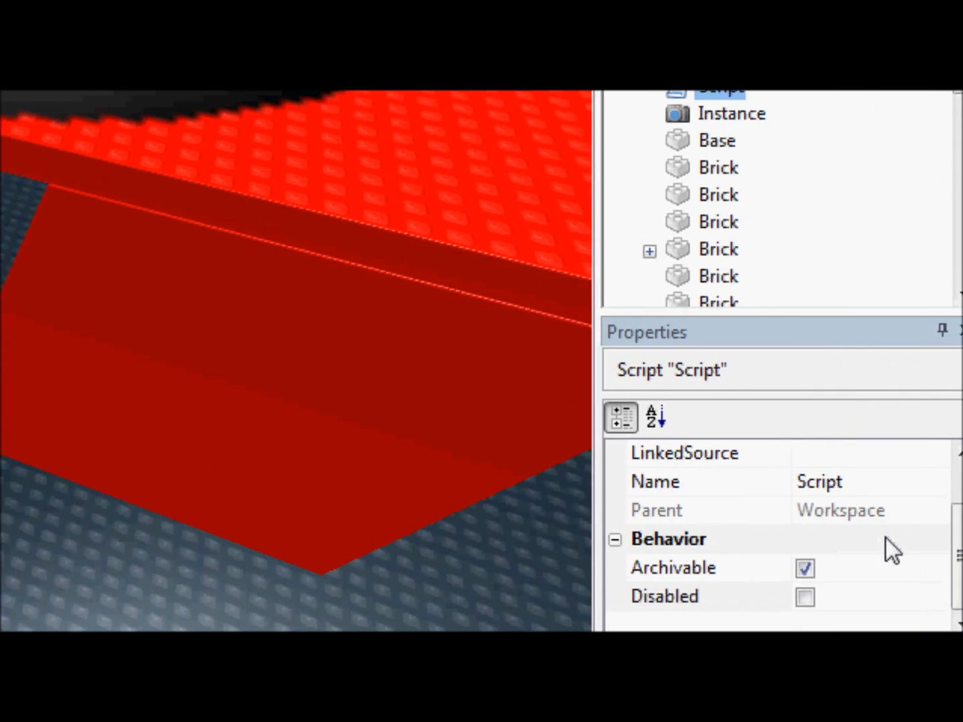
click(195, 258)
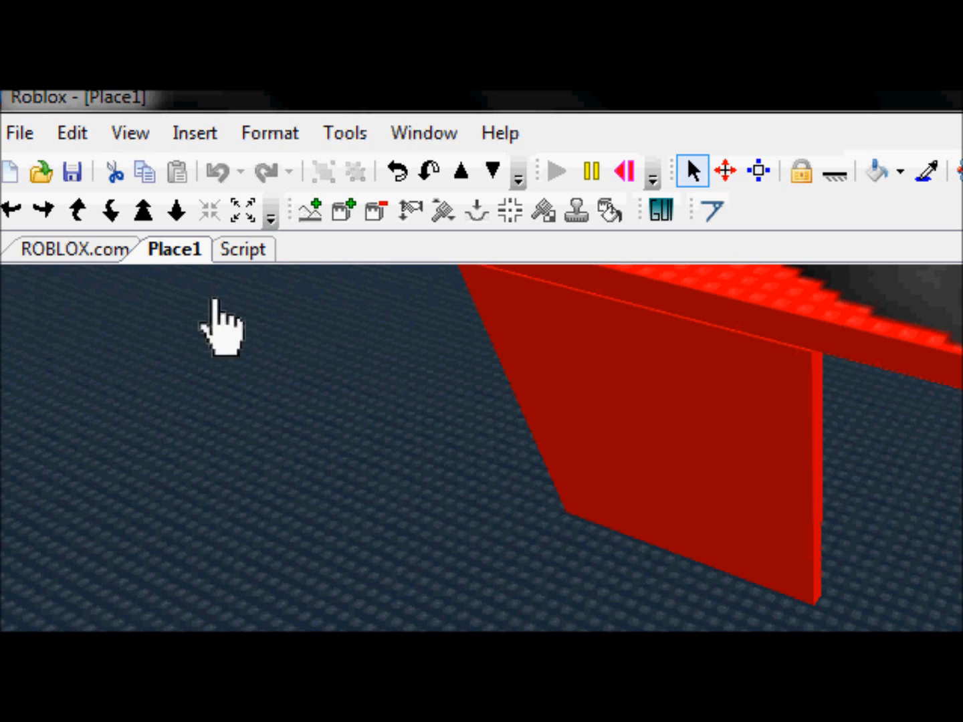
click(243, 249)
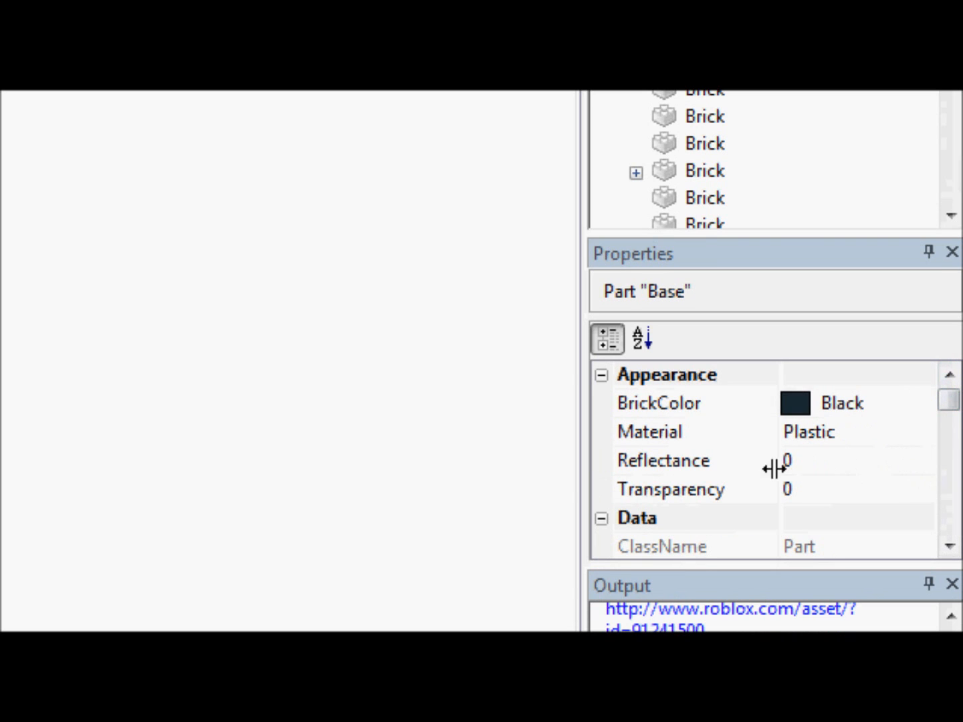
Replace Parent so the line reads print(game.Workspace.Base.BrickColor).
click(658, 403)
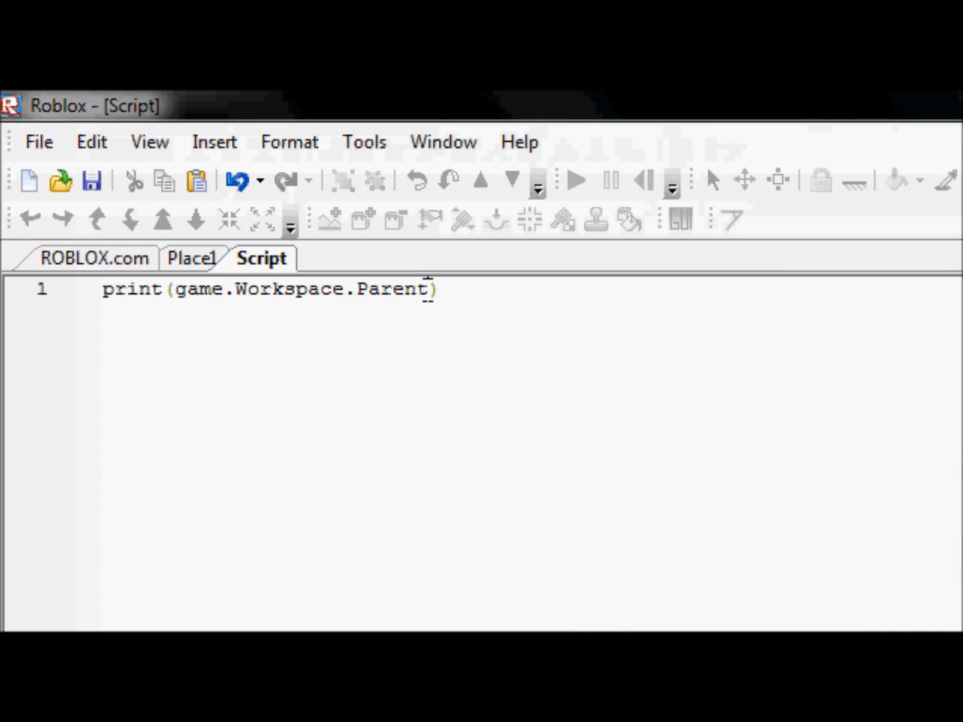
double_click(393, 289)
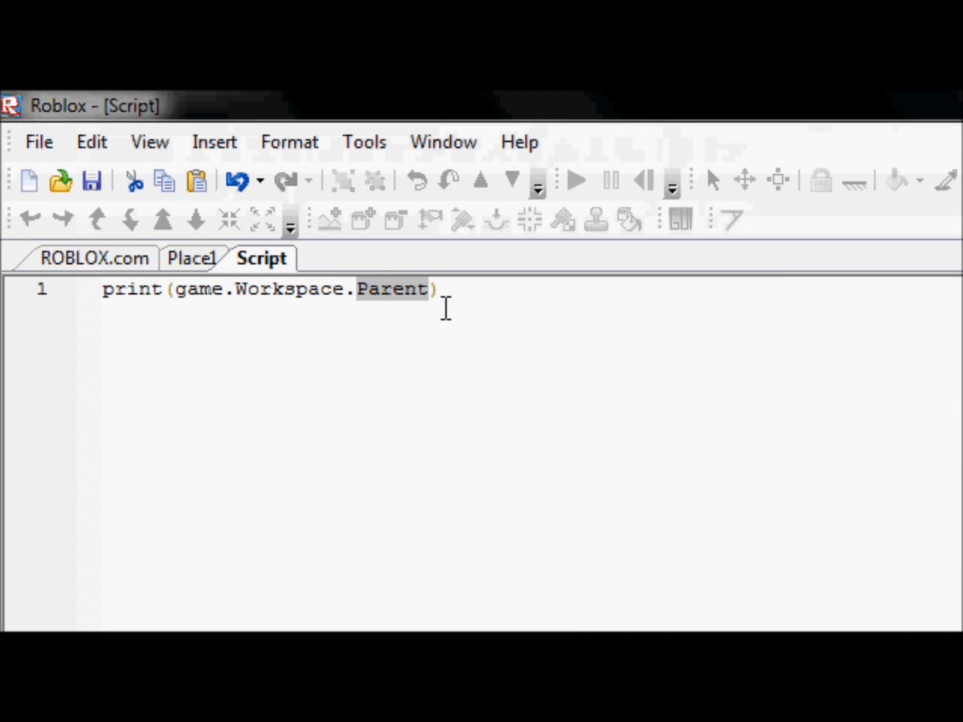
text(Base.B)
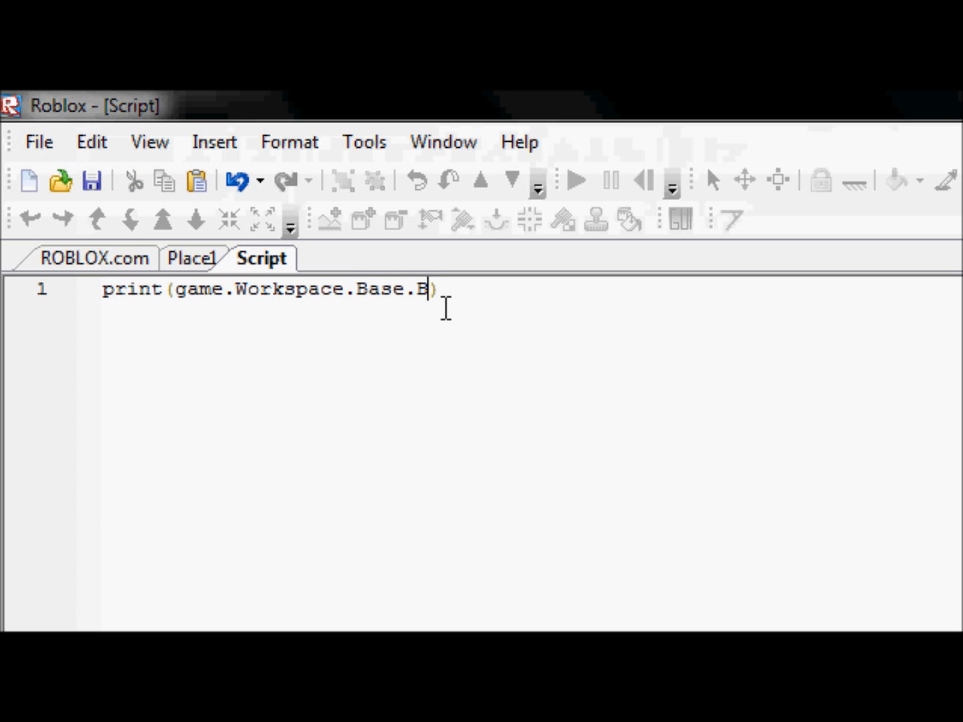
text(rickColor)
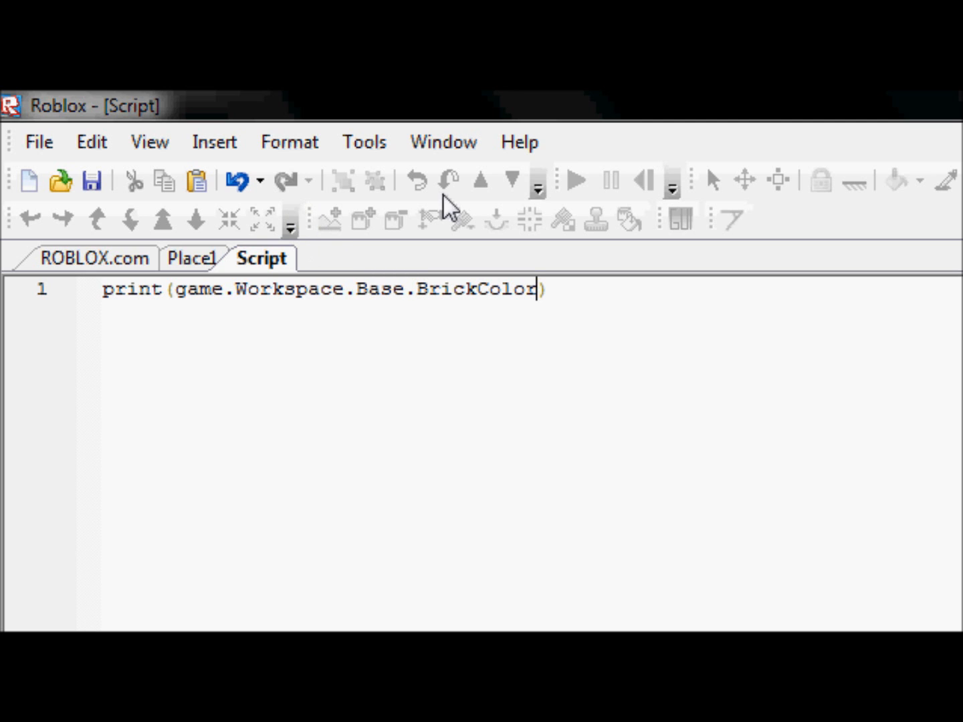
mouse_move(214, 243)
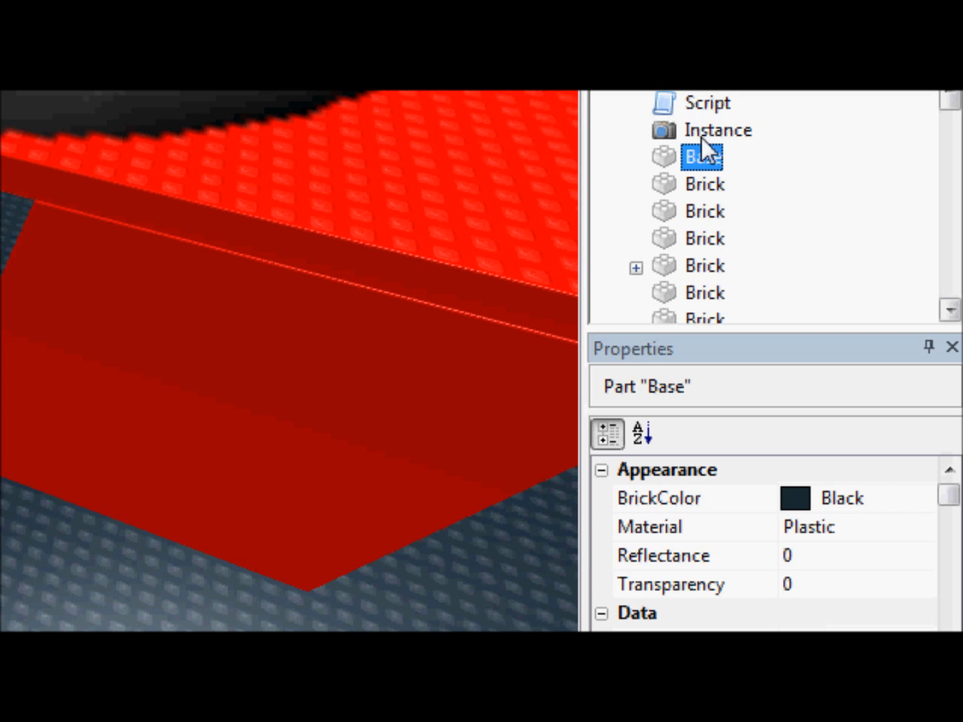
Replace BrickColor with Reflectance in the print line and disable the Script.
click(706, 103)
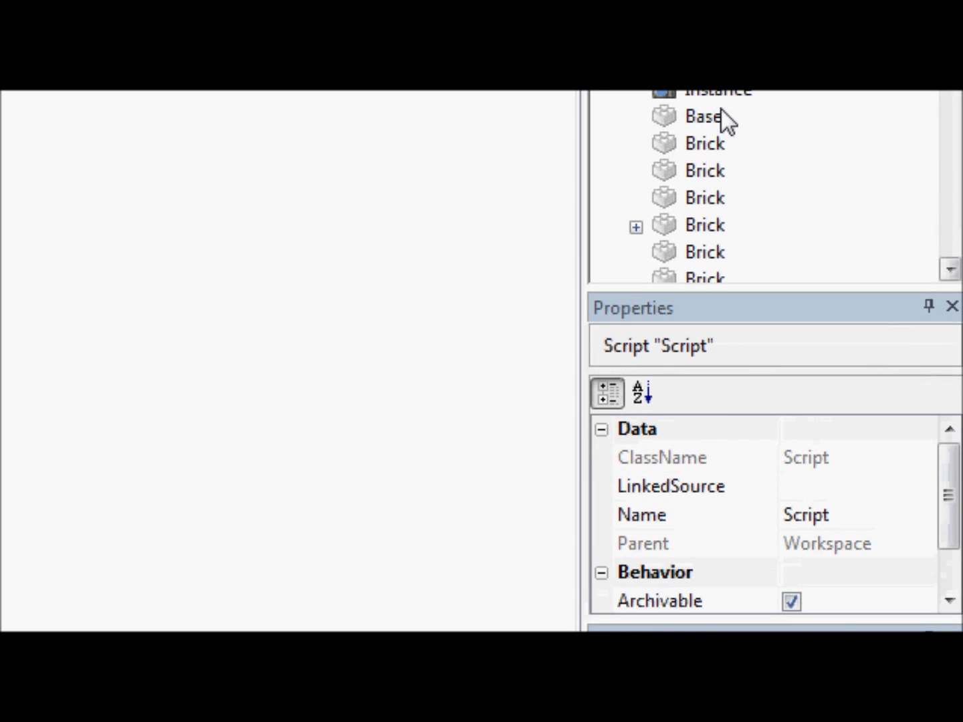
click(703, 115)
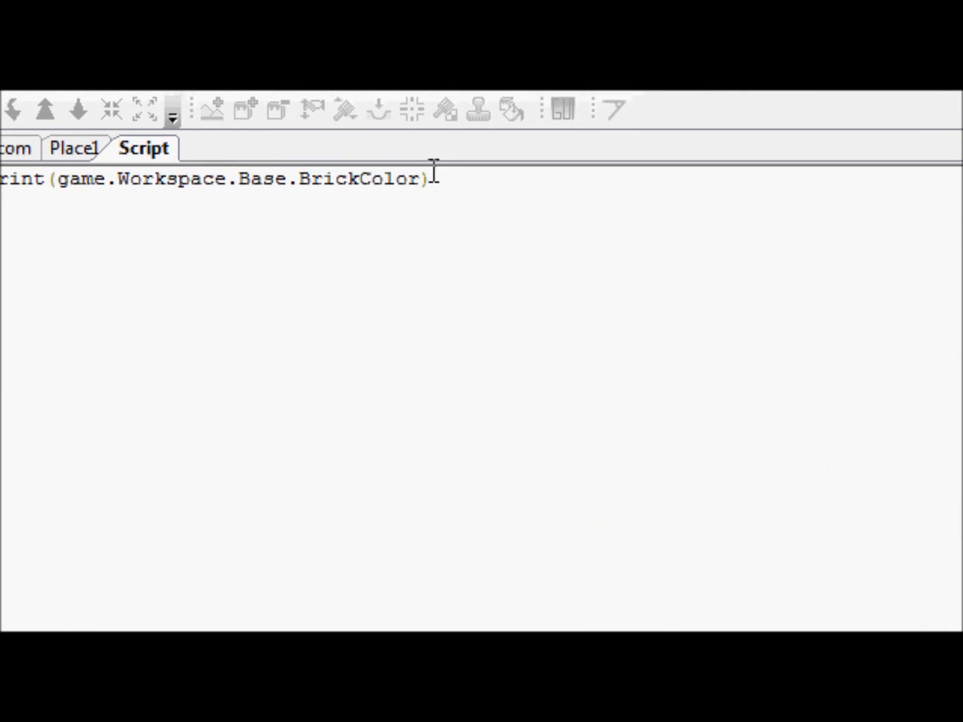
double_click(377, 176)
text(Refle)
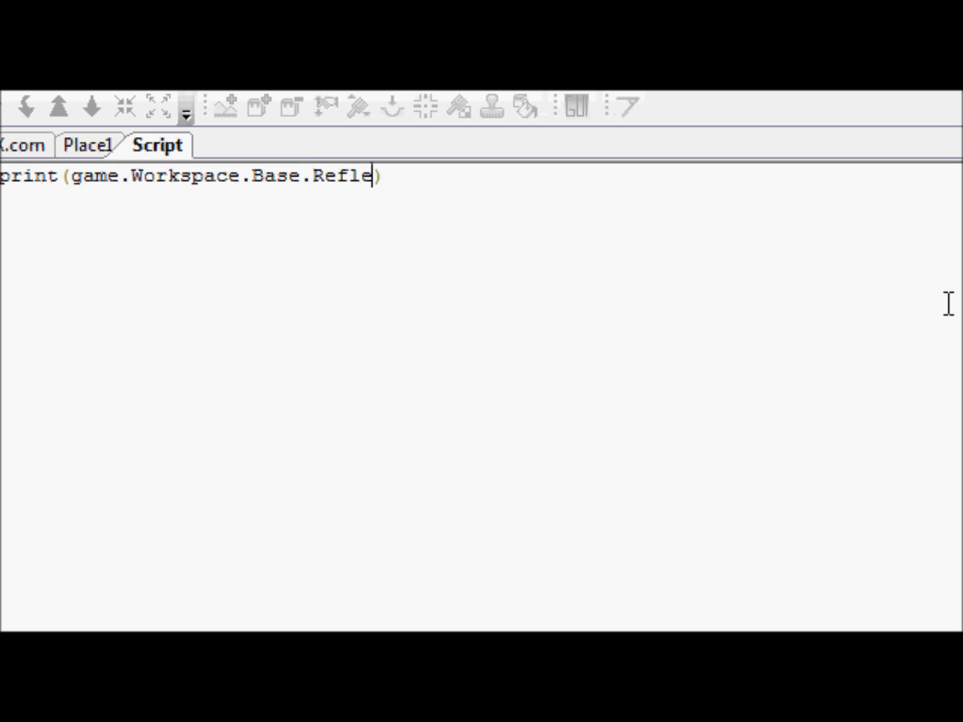
text(ctance)
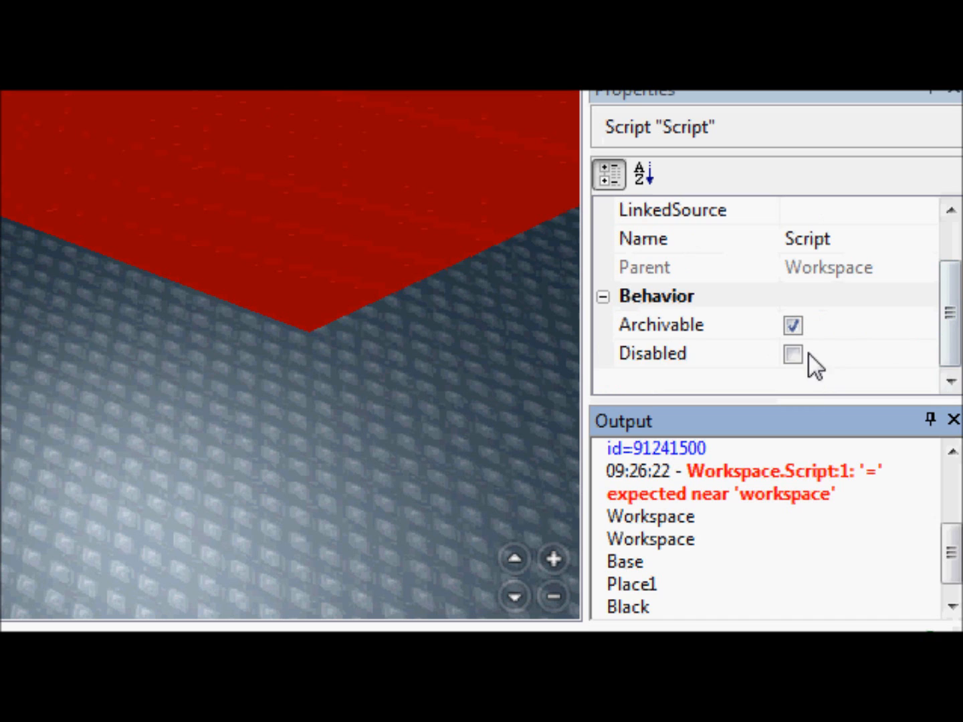
click(653, 353)
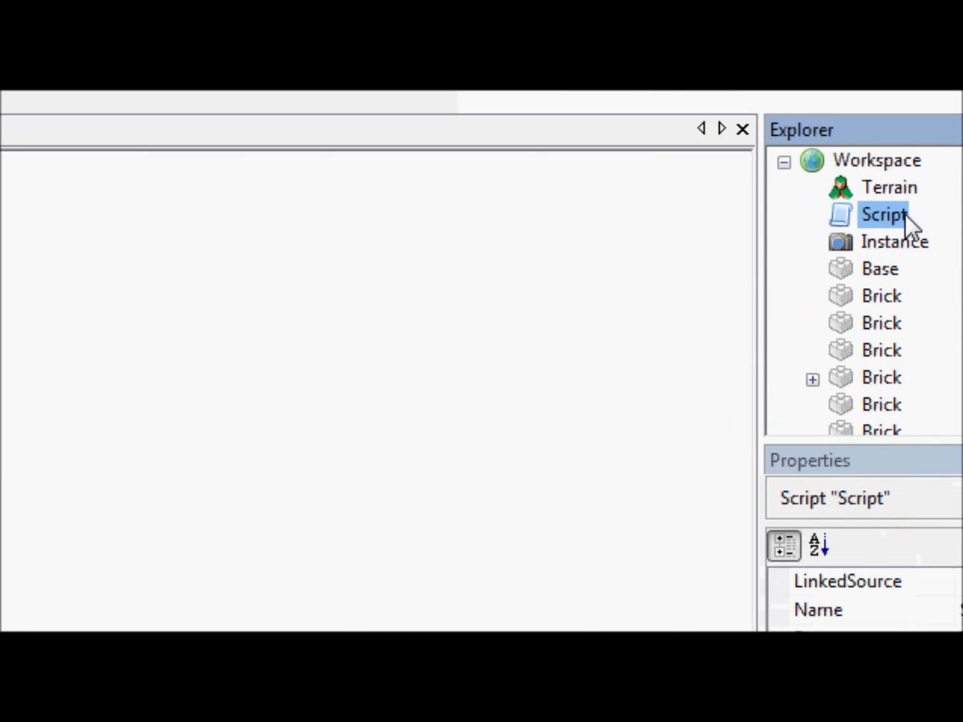
Start changing the property name toward Position, then toggle Disabled to re-run the script.
double_click(883, 214)
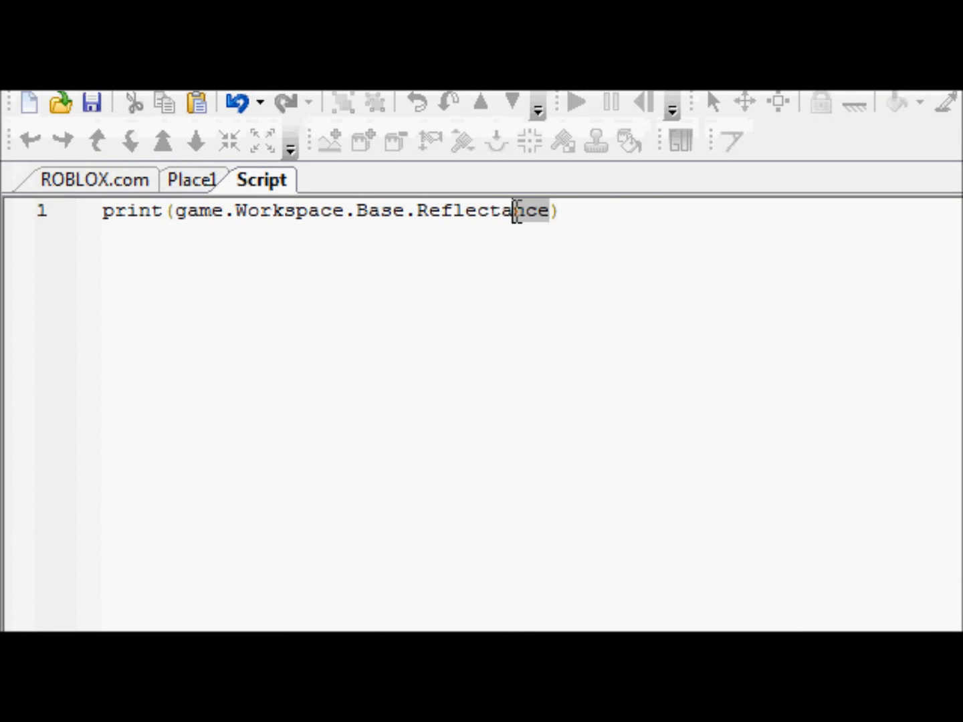
text(Po)
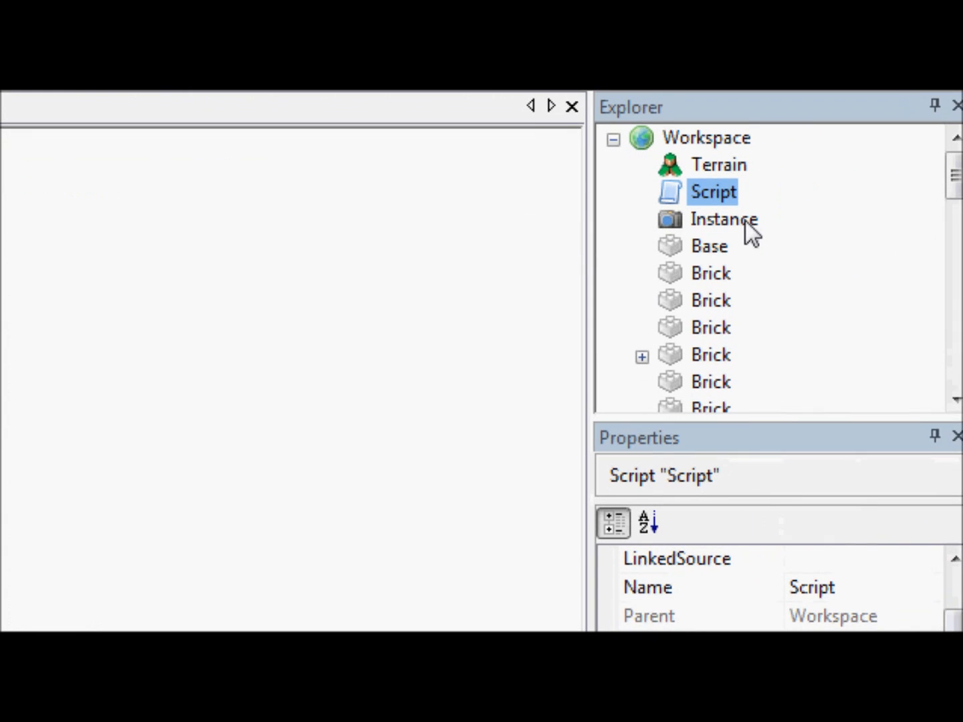
click(709, 246)
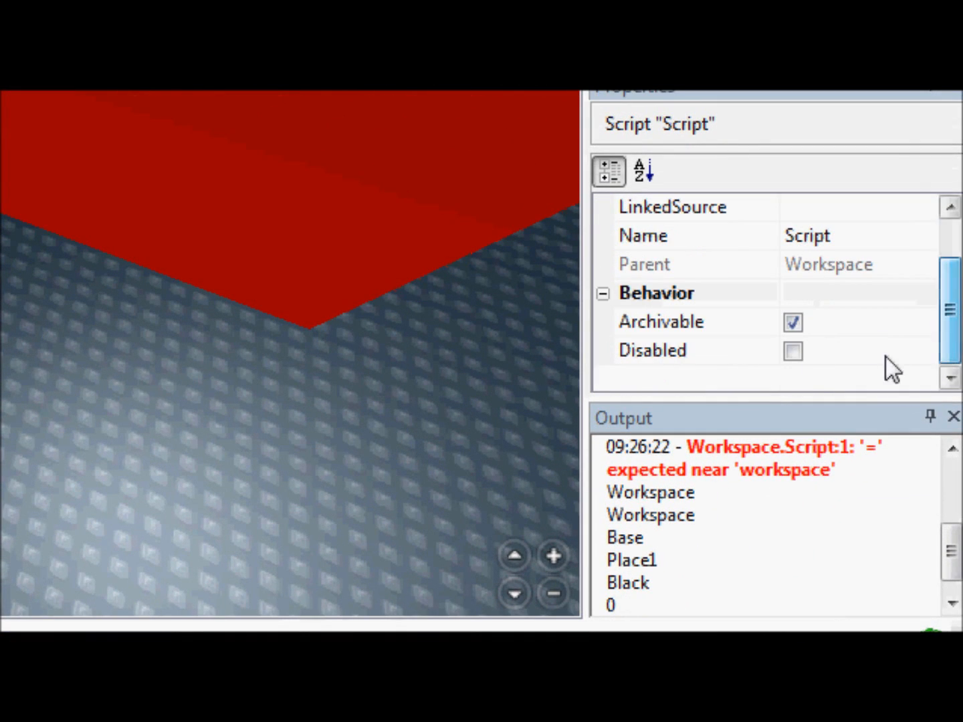
click(652, 351)
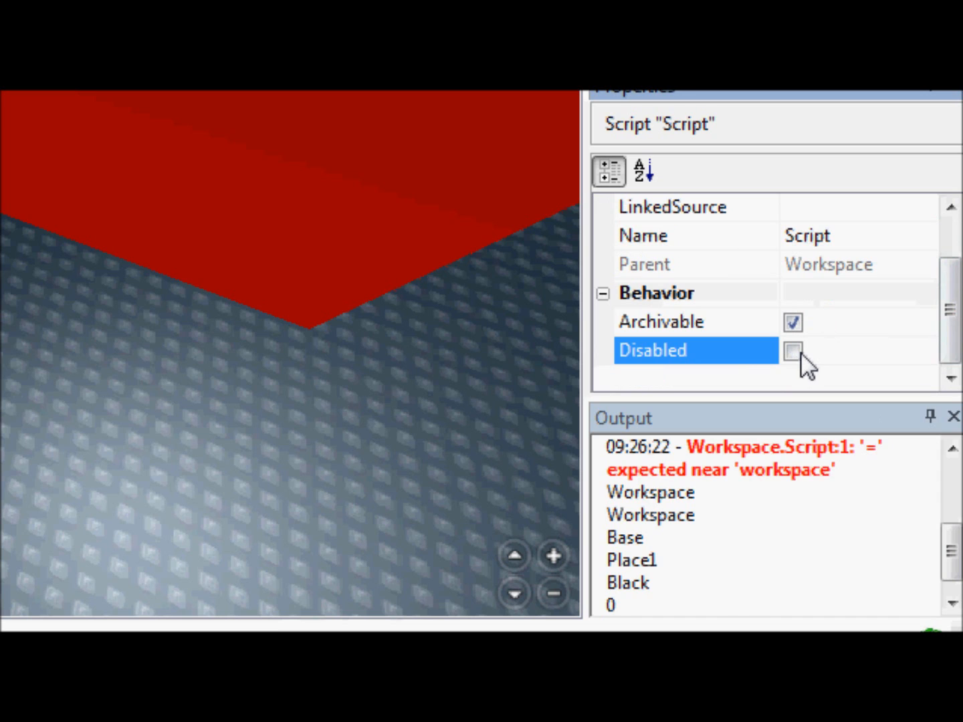